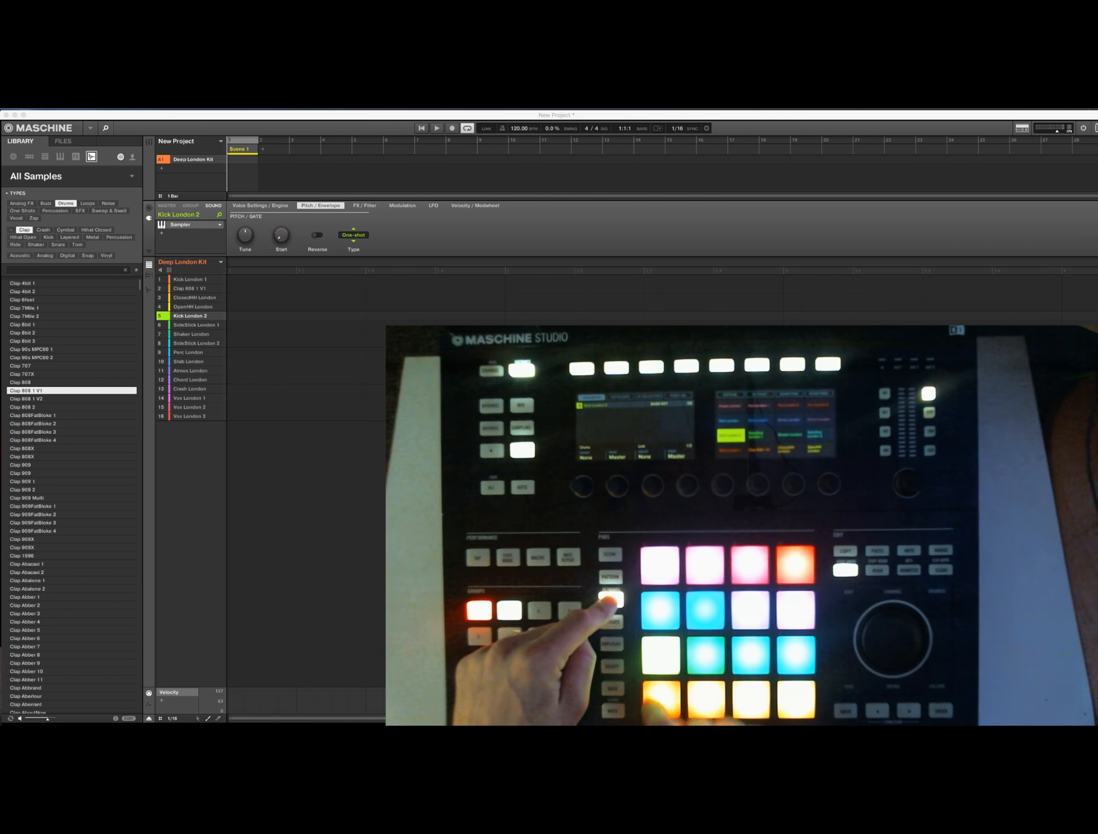
Select the Kick London 1 sound lane for Pattern 1 in the Deep London Kit group.
click(190, 279)
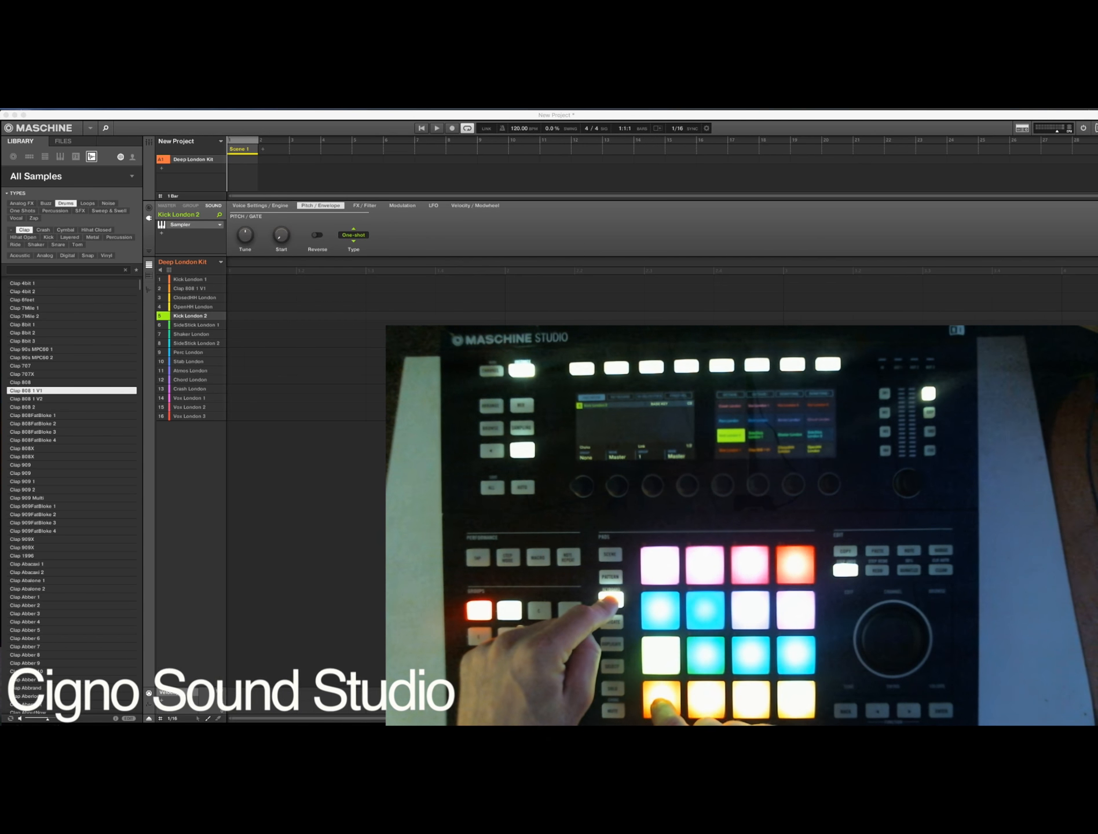
click(189, 280)
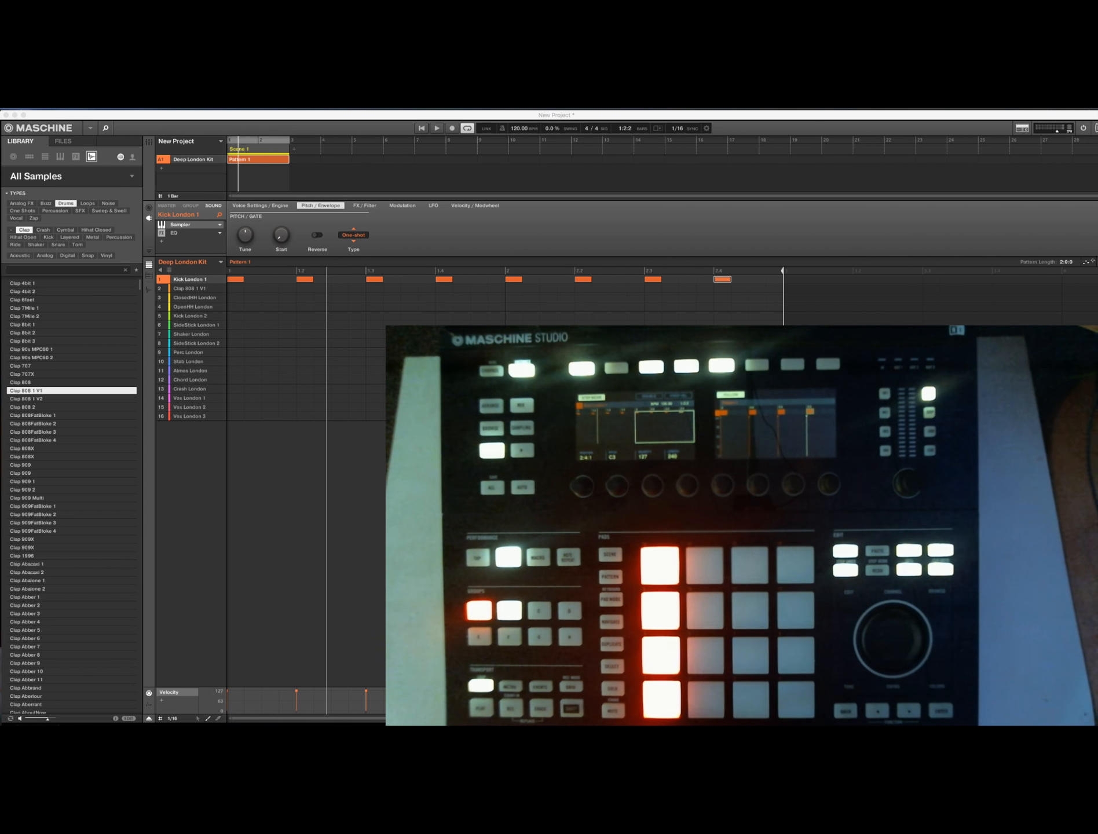
click(190, 287)
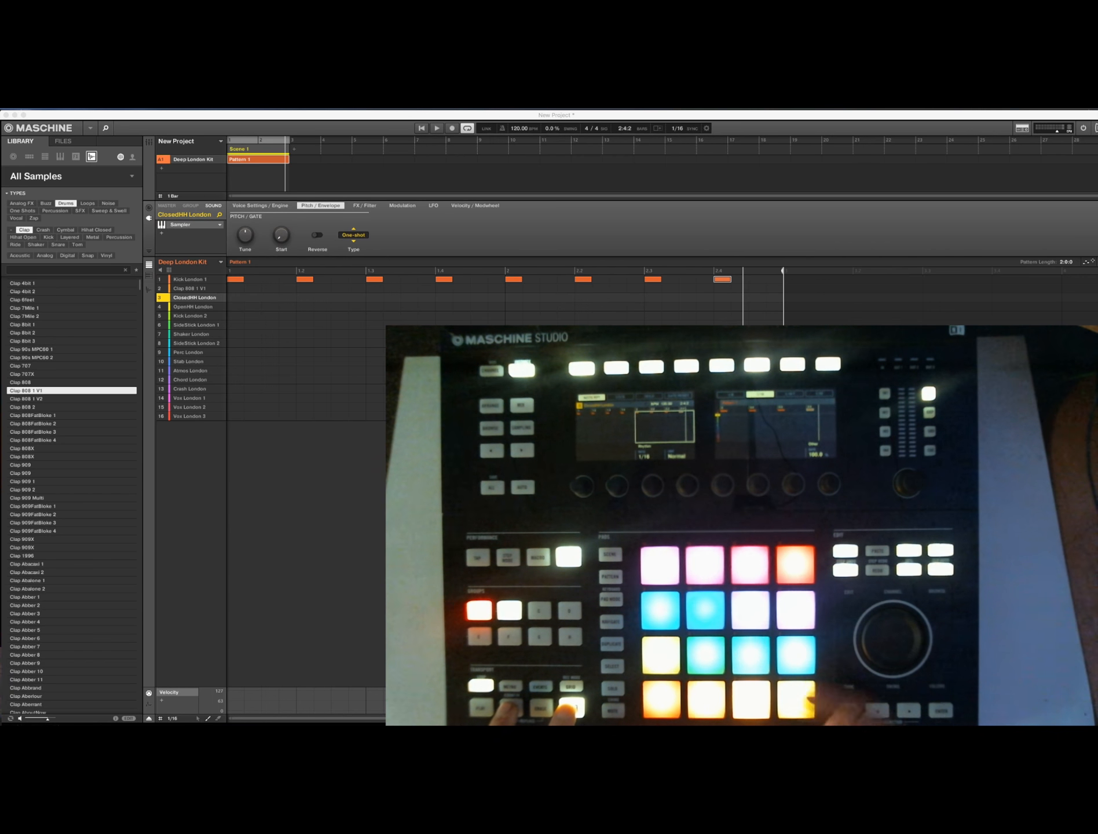
Arm Record on the transport so recording runs from 1:1:1 for the closed hi-hat.
click(452, 129)
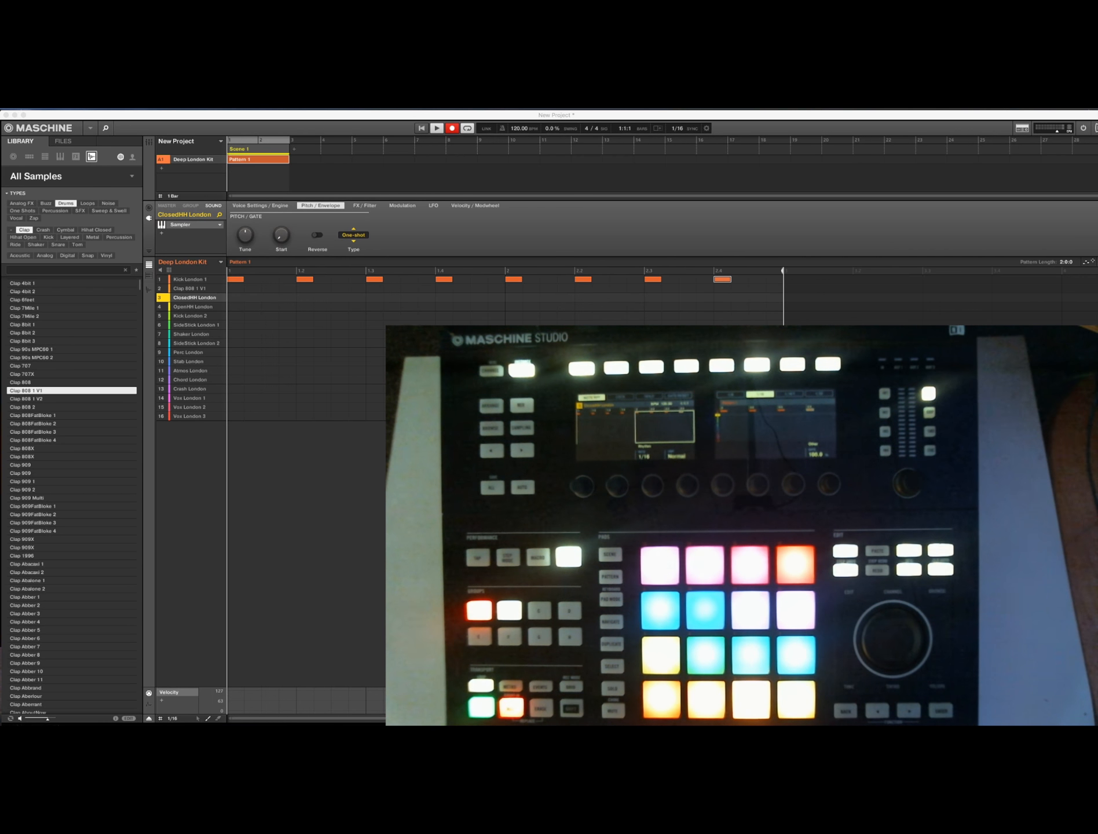